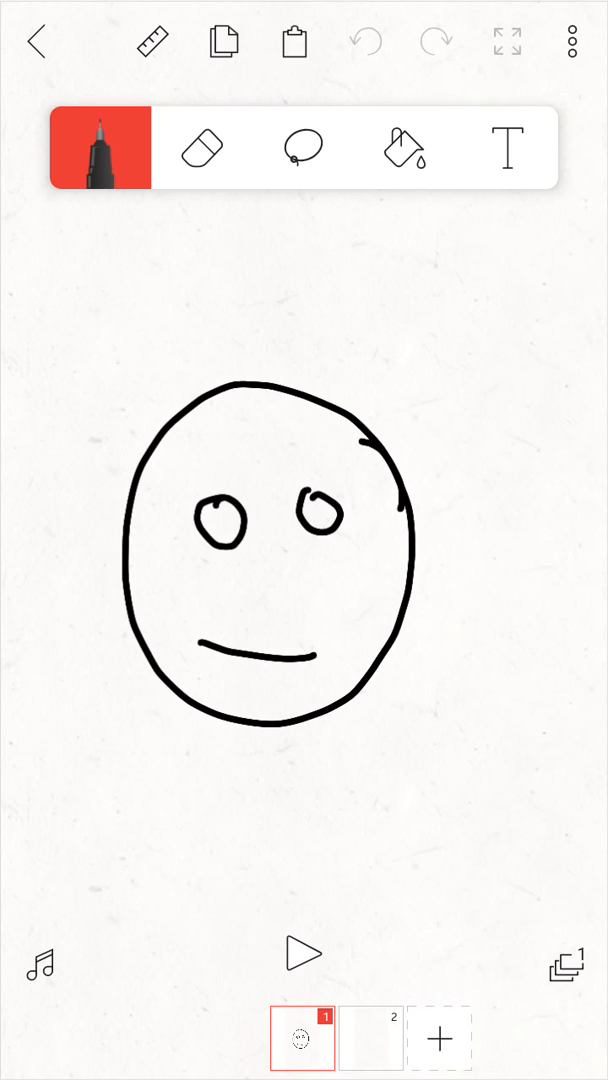
Review the brush size and colour options, then switch to the freehand lasso selection tool.
{"action": "left_click", "coordinate": [304, 148]}
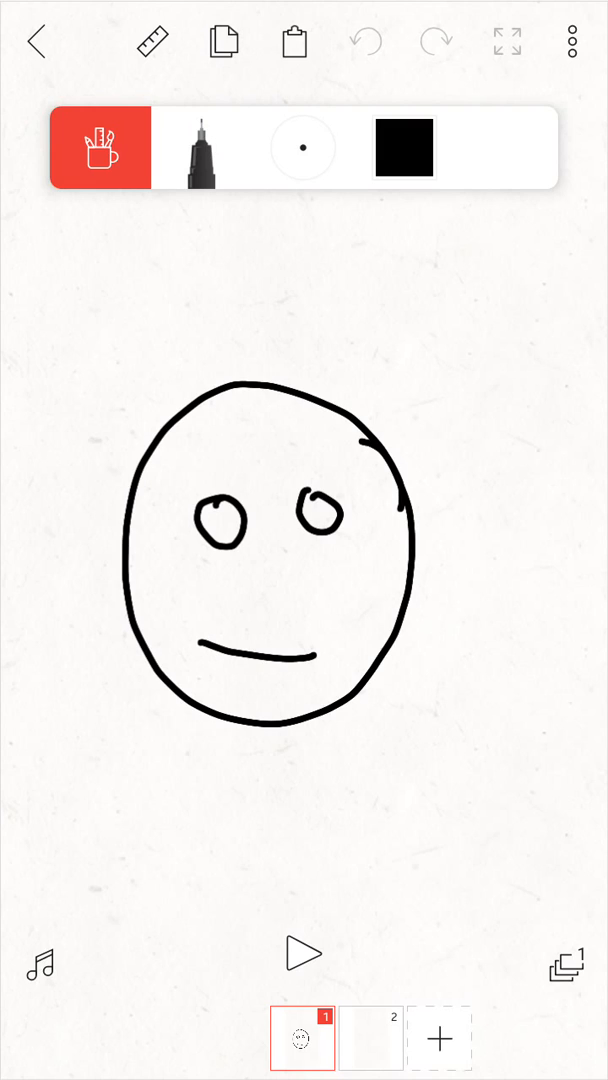
{"action": "left_click", "coordinate": [100, 148]}
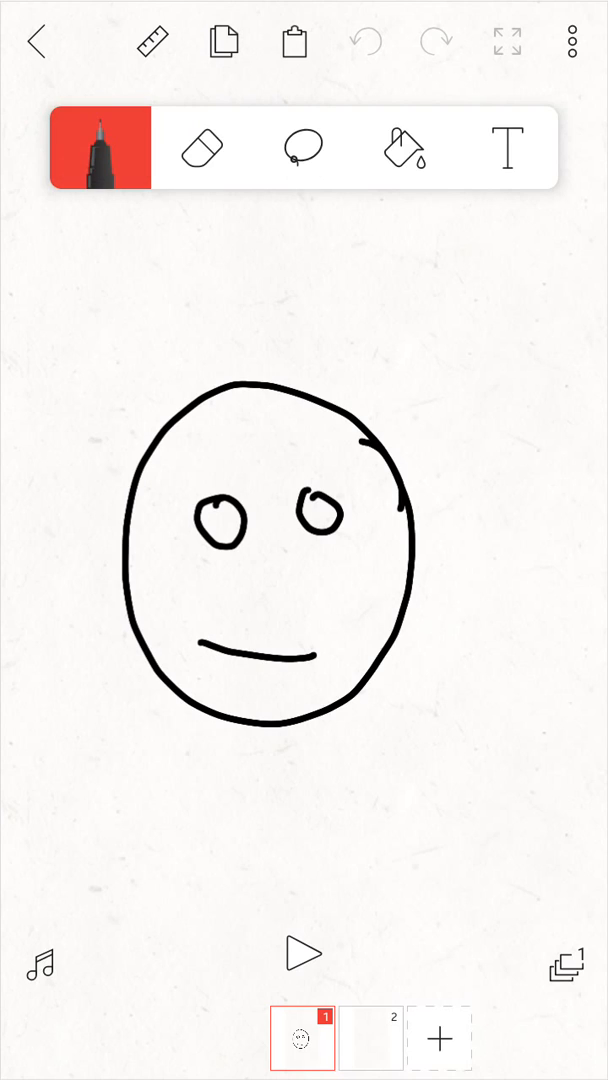
{"action": "left_click", "coordinate": [100, 148]}
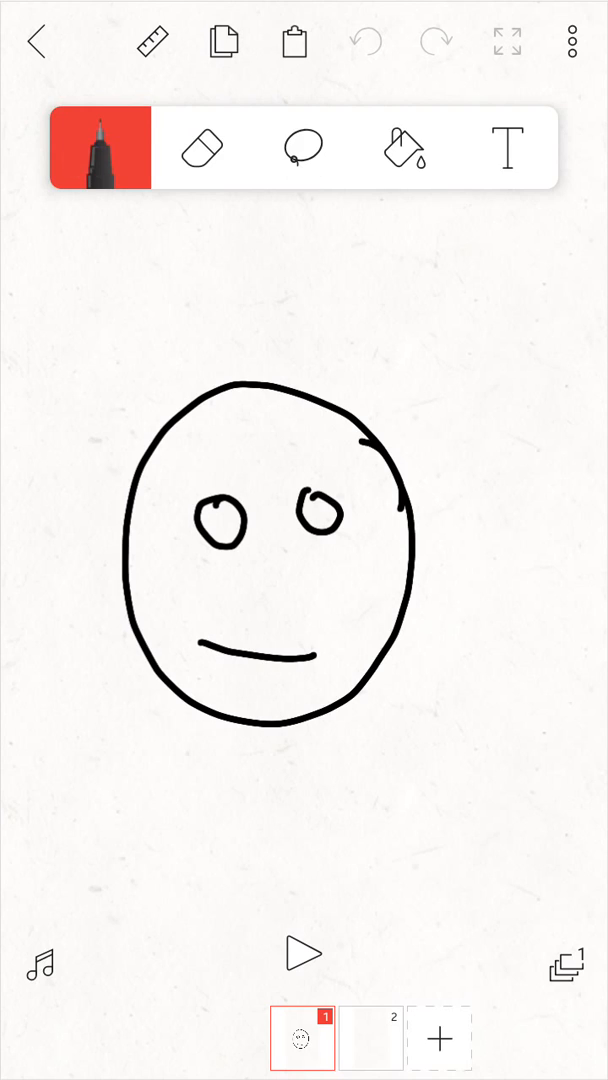
{"action": "left_click", "coordinate": [304, 148]}
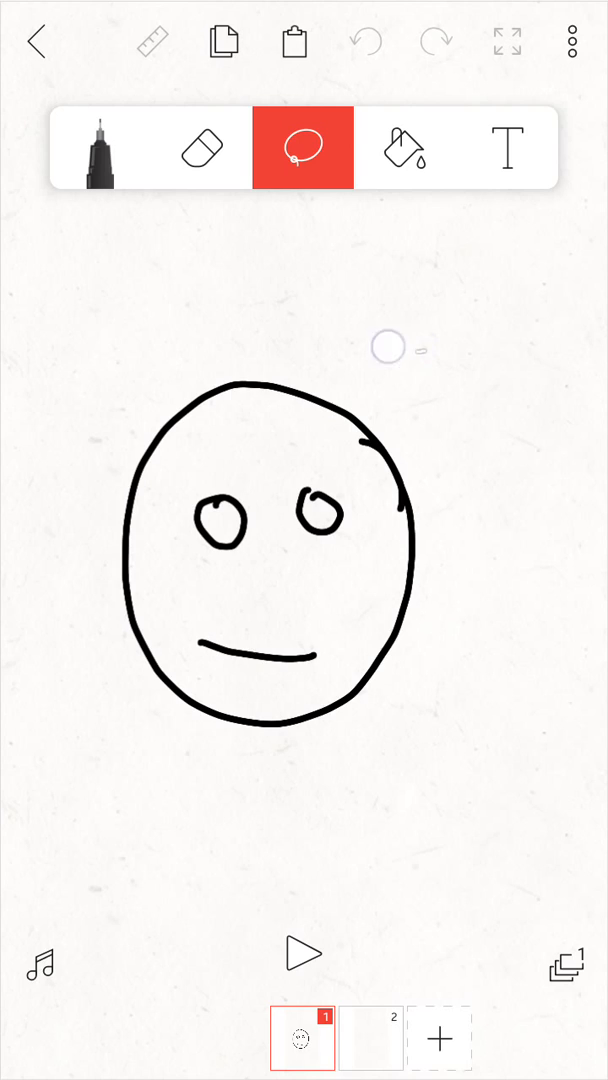
Draw a closed lasso loop around the entire smiley face to select it.
{"action": "left_click_drag", "start_coordinate": [388, 346], "coordinate": [170, 770]}
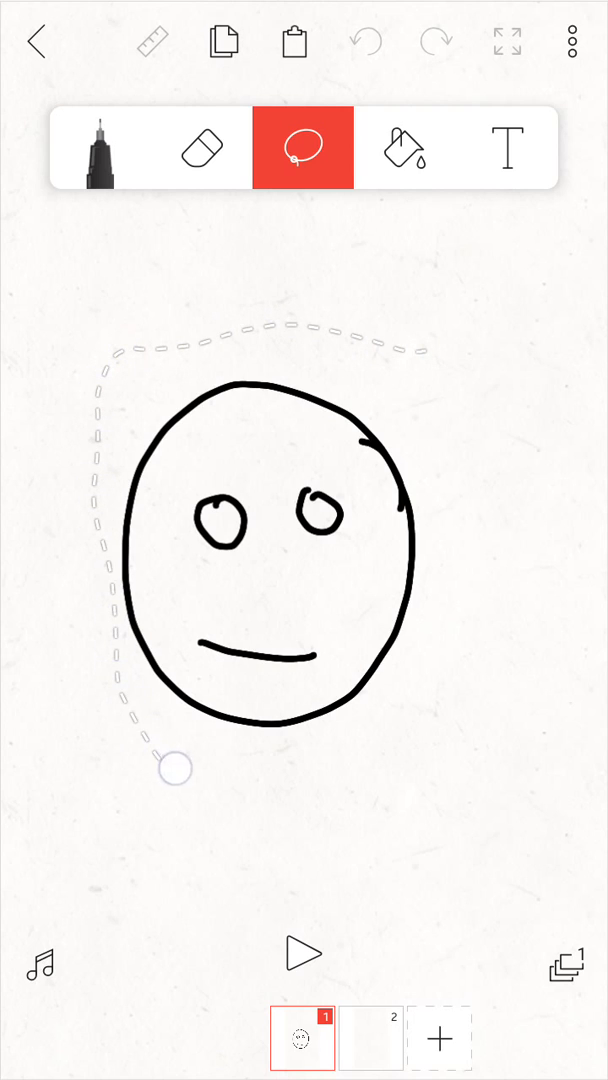
{"action": "left_click_drag", "start_coordinate": [170, 770], "coordinate": [378, 348]}
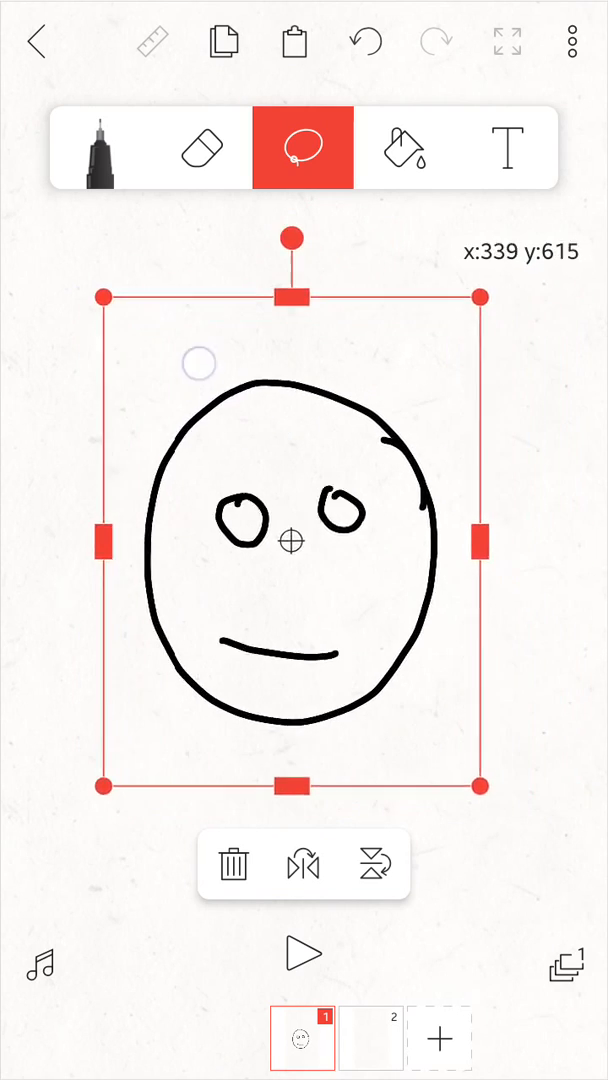
Move the selected face right and back to centre, then shrink and slightly re-enlarge it from a corner.
{"action": "left_click_drag", "start_coordinate": [290, 544], "coordinate": [340, 524]}
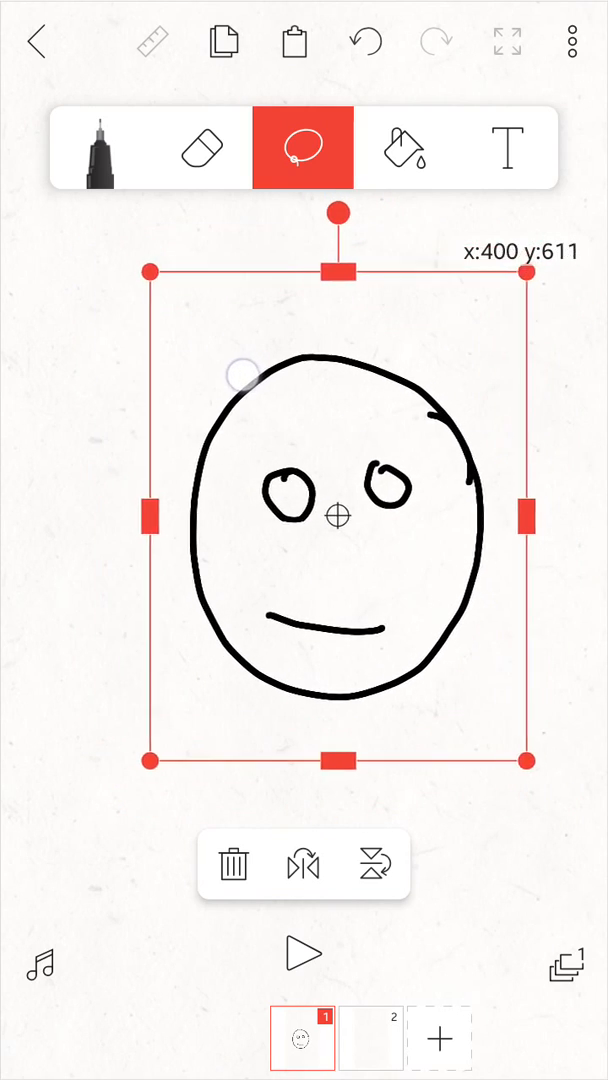
{"action": "left_click_drag", "start_coordinate": [338, 516], "coordinate": [316, 540]}
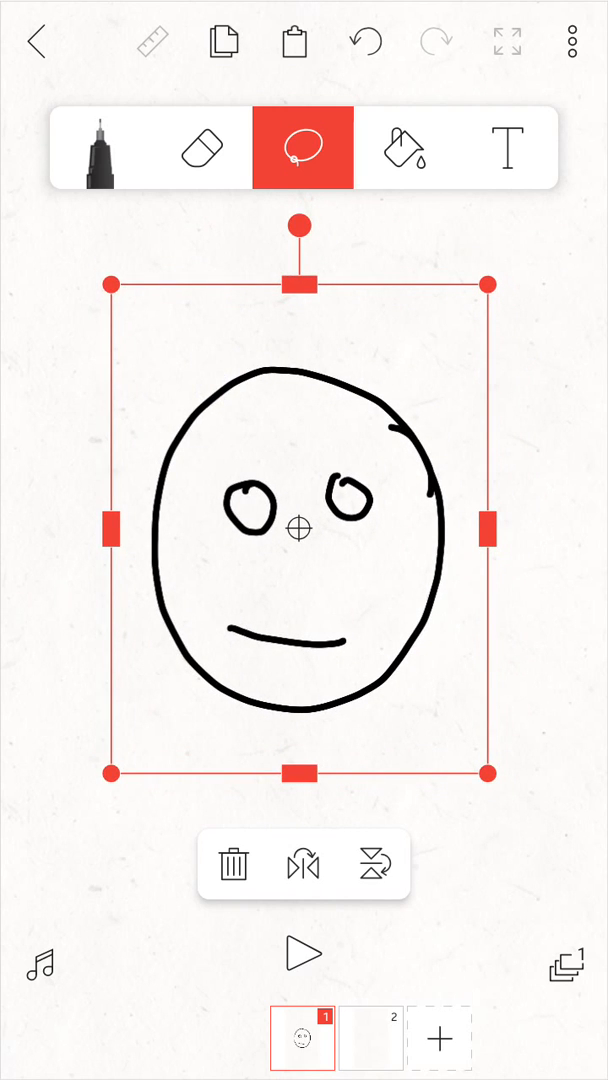
{"action": "left_click_drag", "start_coordinate": [108, 284], "coordinate": [136, 320]}
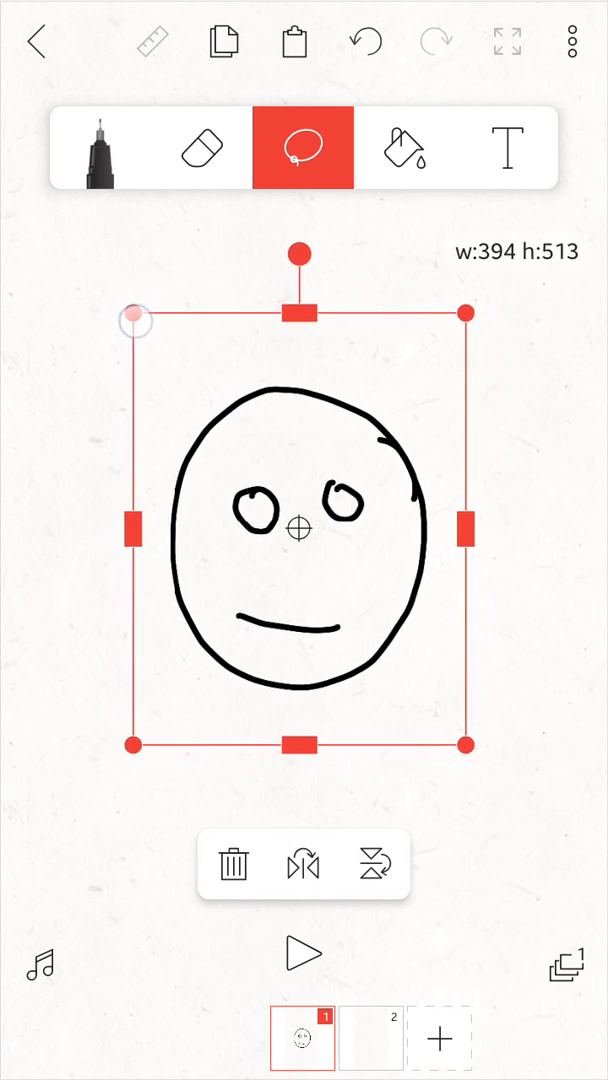
{"action": "left_click_drag", "start_coordinate": [132, 320], "coordinate": [118, 292]}
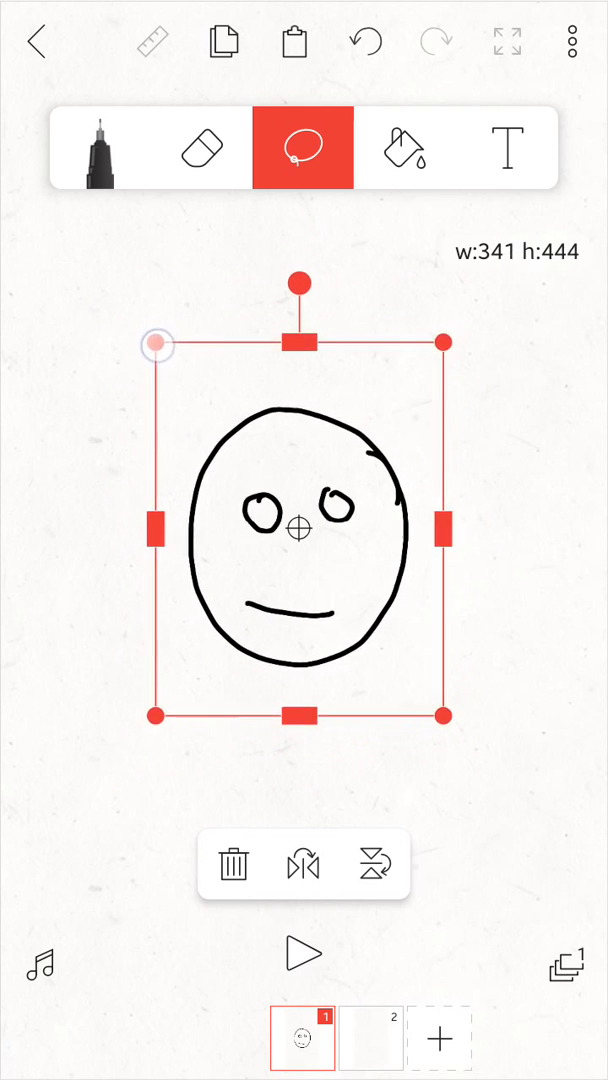
{"action": "left_click_drag", "start_coordinate": [156, 344], "coordinate": [128, 306]}
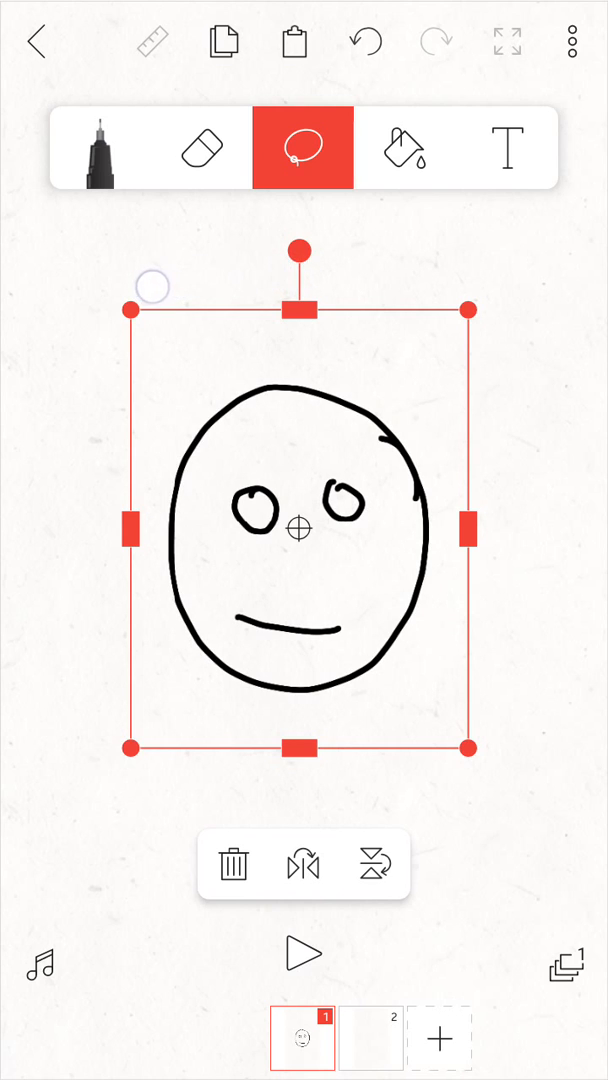
{"action": "left_click_drag", "start_coordinate": [152, 284], "coordinate": [180, 290]}
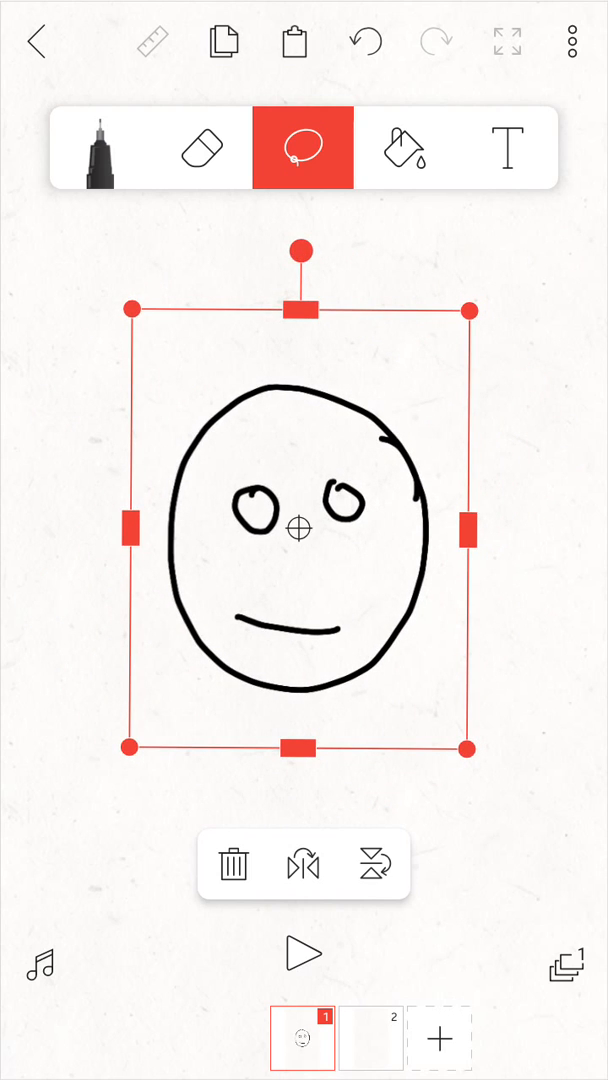
{"action": "left_click_drag", "start_coordinate": [296, 528], "coordinate": [284, 552]}
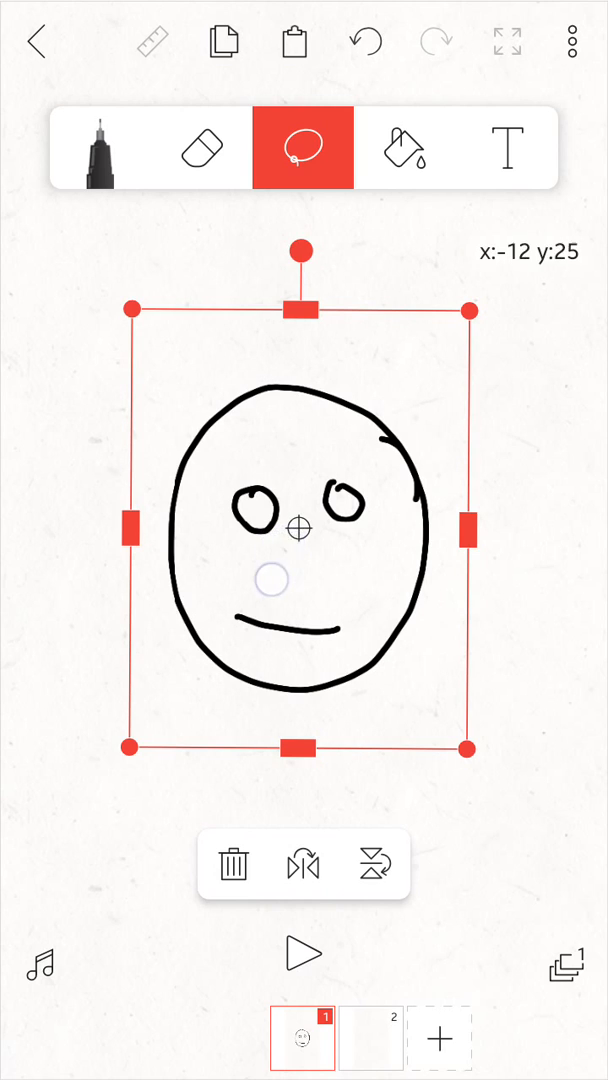
{"action": "left_click_drag", "start_coordinate": [300, 528], "coordinate": [212, 390]}
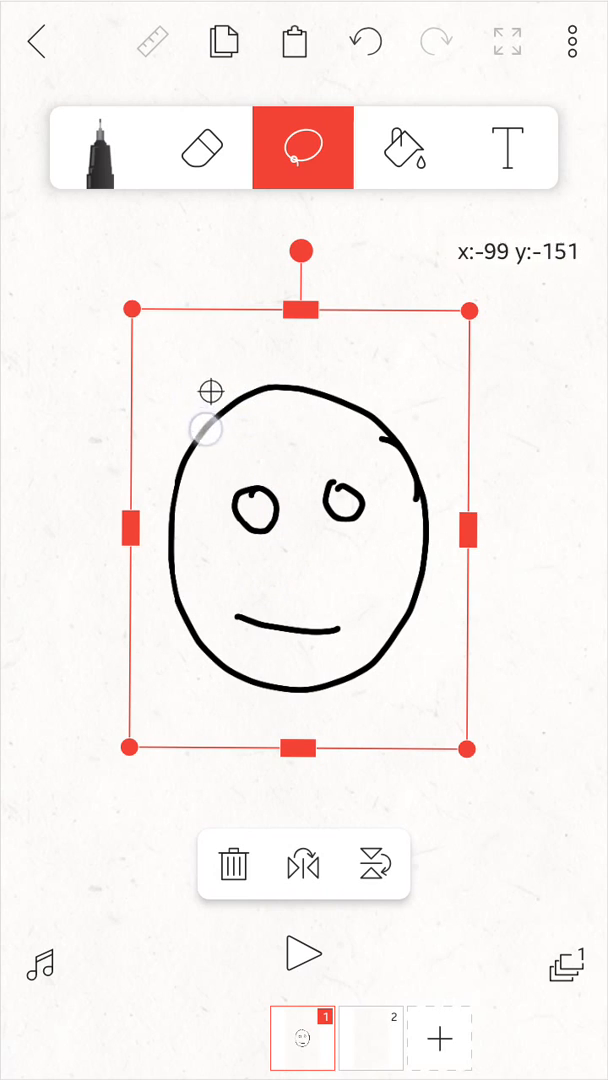
{"action": "left_click_drag", "start_coordinate": [210, 420], "coordinate": [300, 556]}
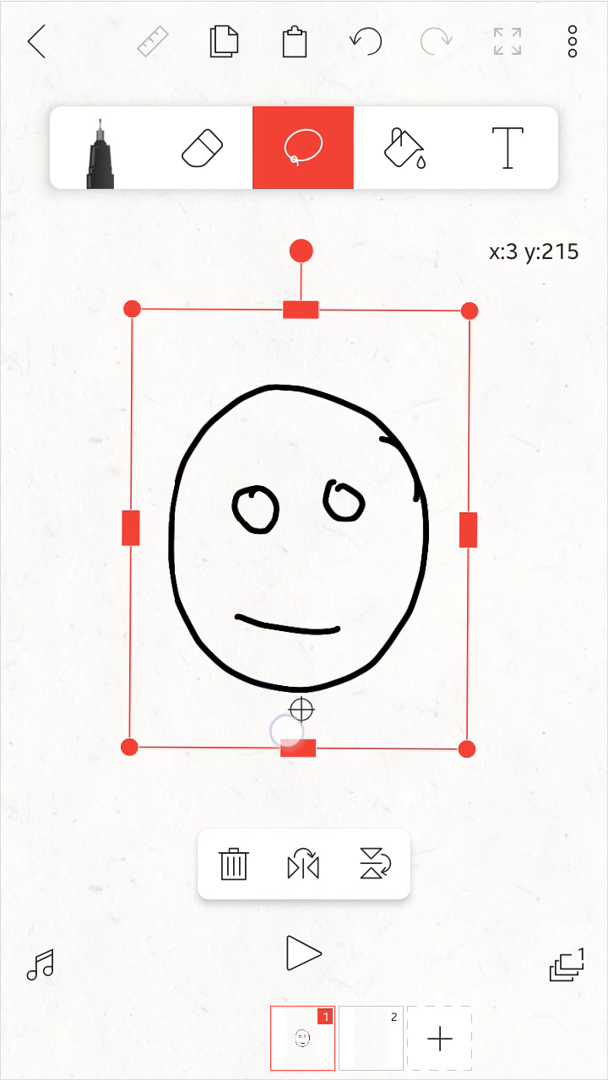
{"action": "left_click_drag", "start_coordinate": [298, 738], "coordinate": [292, 688]}
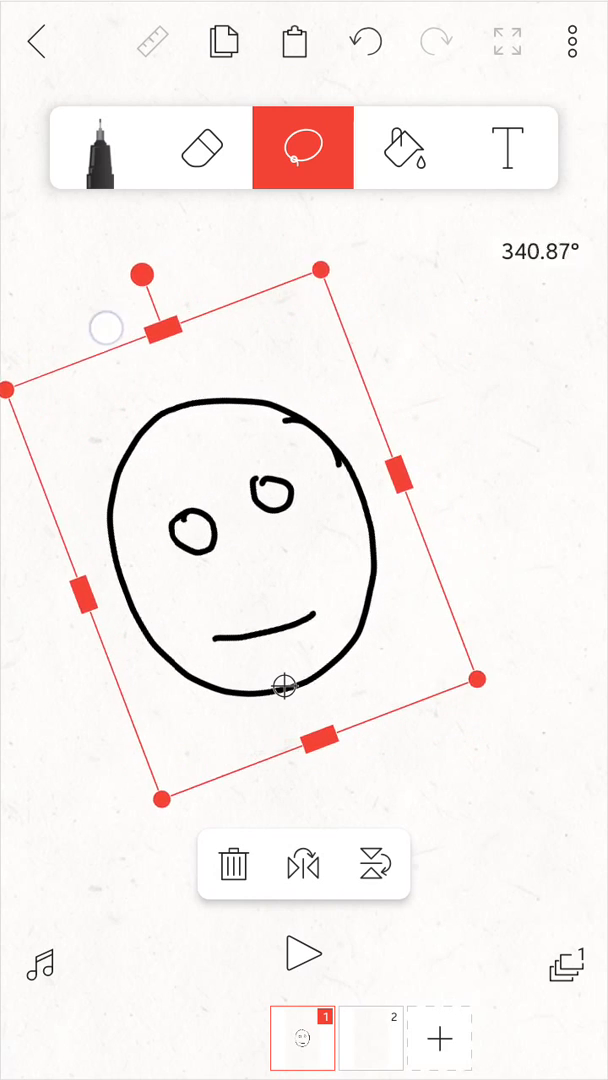
{"action": "left_click_drag", "start_coordinate": [140, 272], "coordinate": [168, 268]}
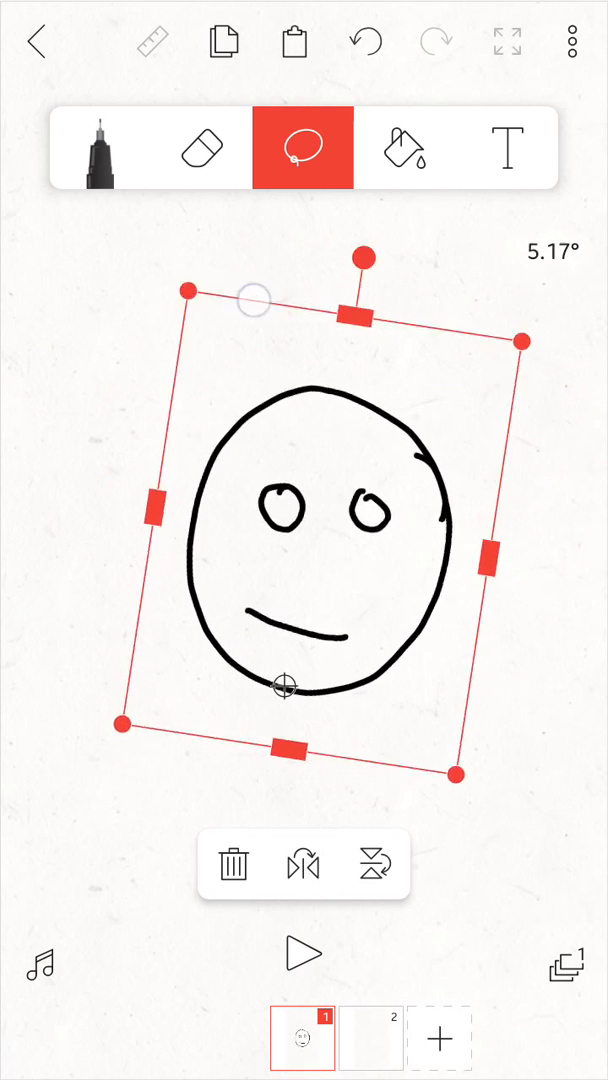
{"action": "left_click_drag", "start_coordinate": [364, 256], "coordinate": [300, 252]}
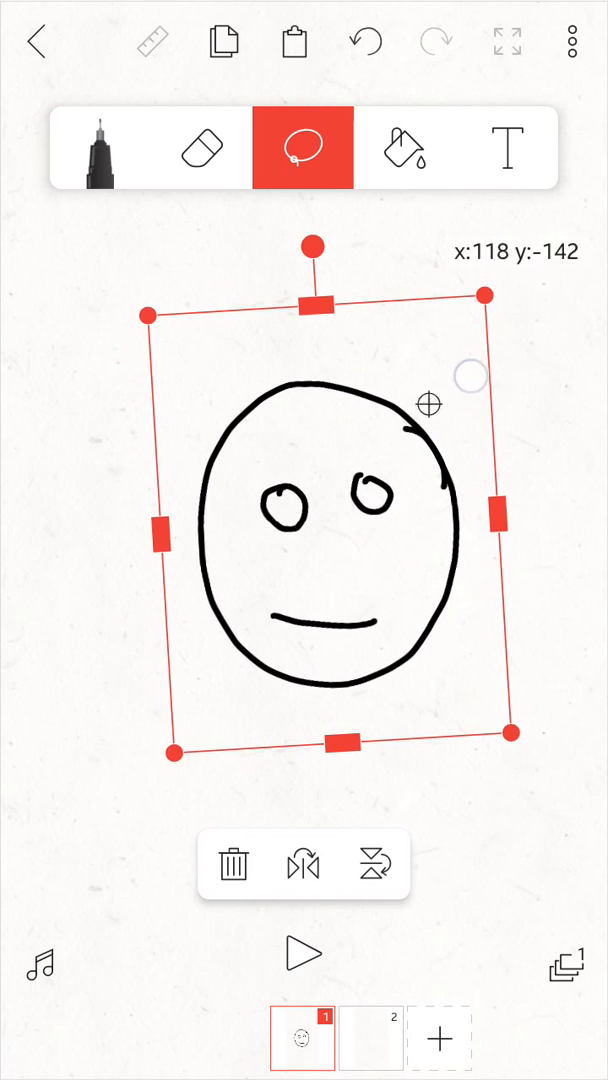
{"action": "left_click_drag", "start_coordinate": [428, 400], "coordinate": [484, 296]}
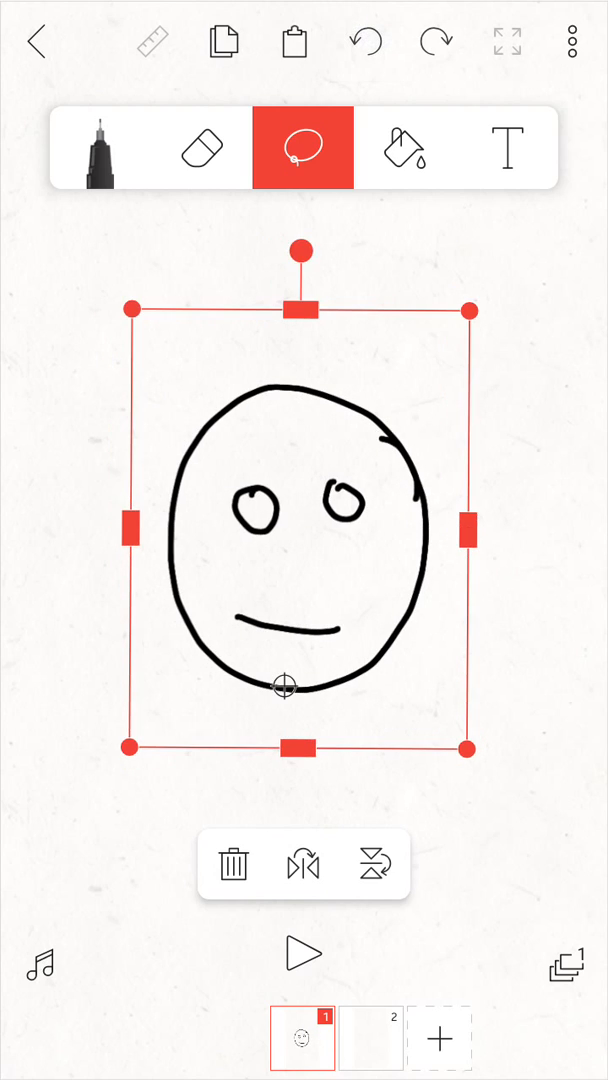
Enlarge the selected face back to its original size, then shrink it slightly.
{"action": "left_click_drag", "start_coordinate": [284, 688], "coordinate": [300, 528]}
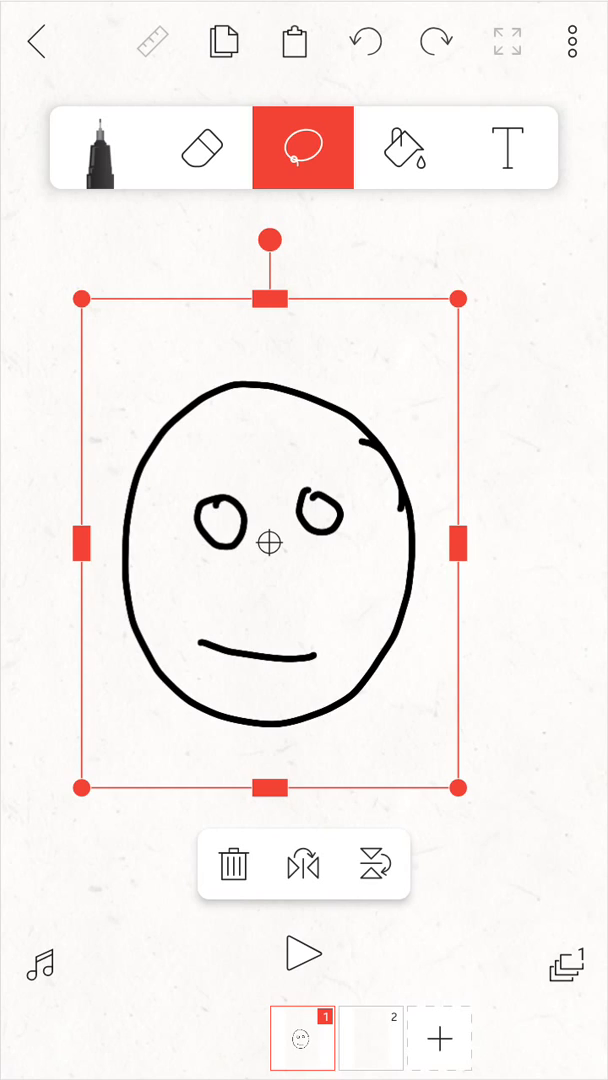
{"action": "left_click_drag", "start_coordinate": [272, 542], "coordinate": [220, 624]}
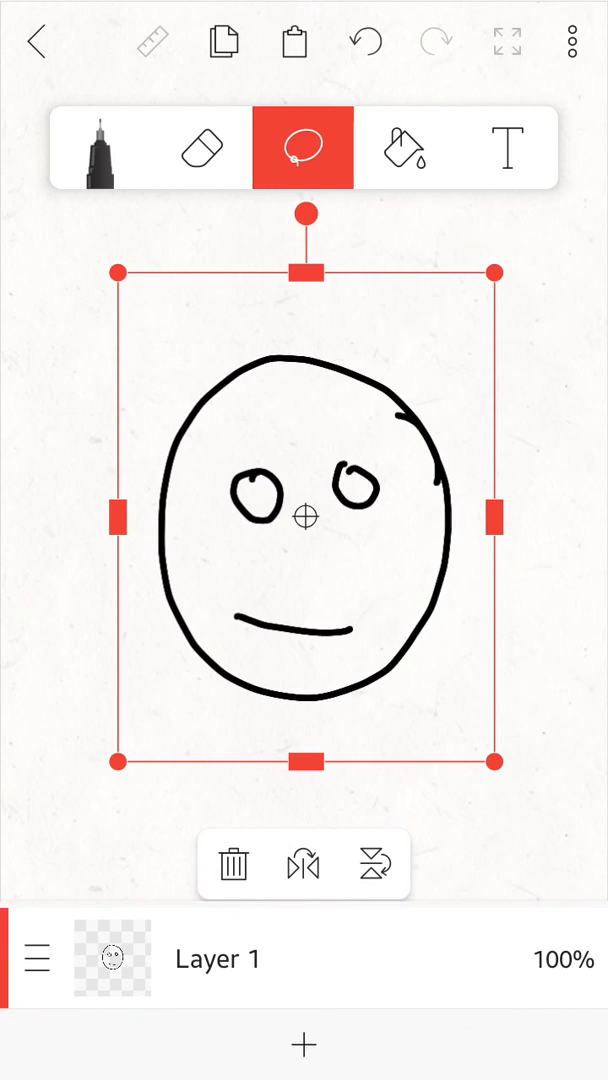
Undo the flat cap stroke and draw a tall top hat above the face instead.
{"action": "left_click", "coordinate": [304, 1044]}
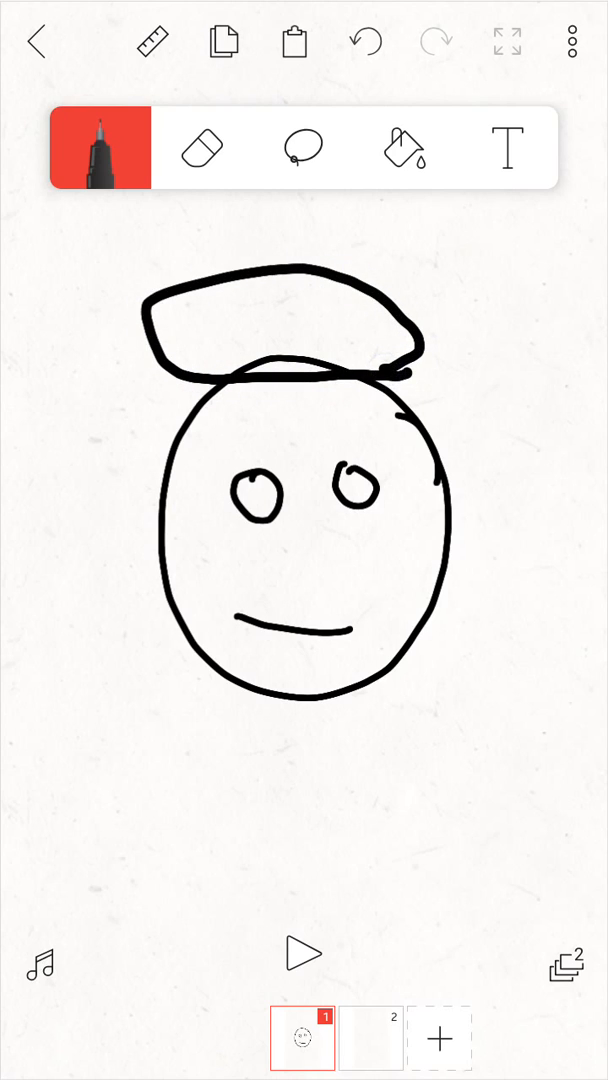
{"action": "left_click", "coordinate": [366, 40]}
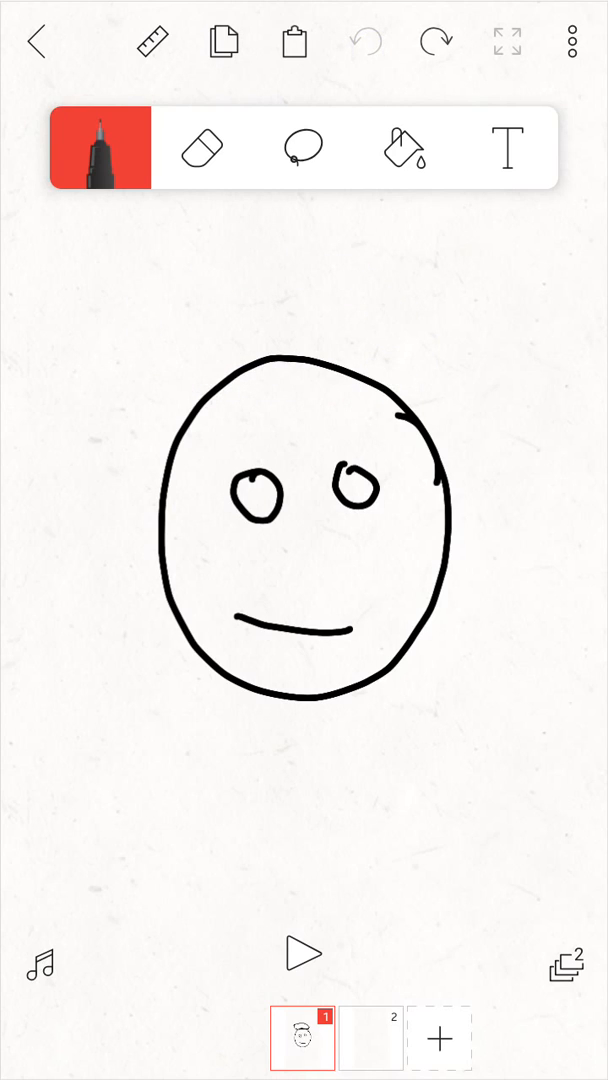
{"action": "left_click_drag", "start_coordinate": [128, 388], "coordinate": [470, 368]}
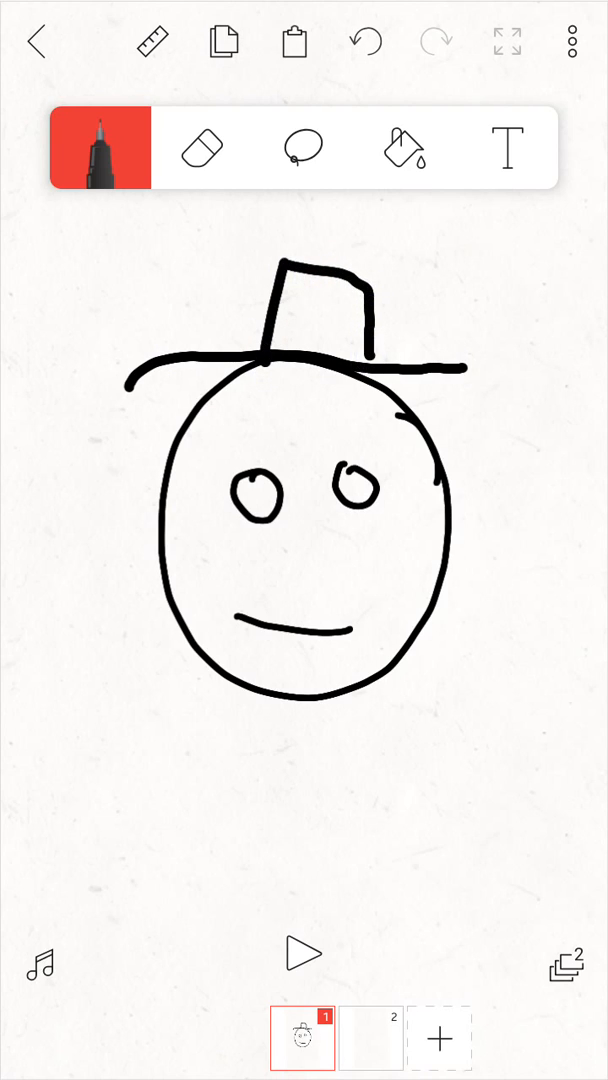
{"action": "left_click", "coordinate": [300, 148]}
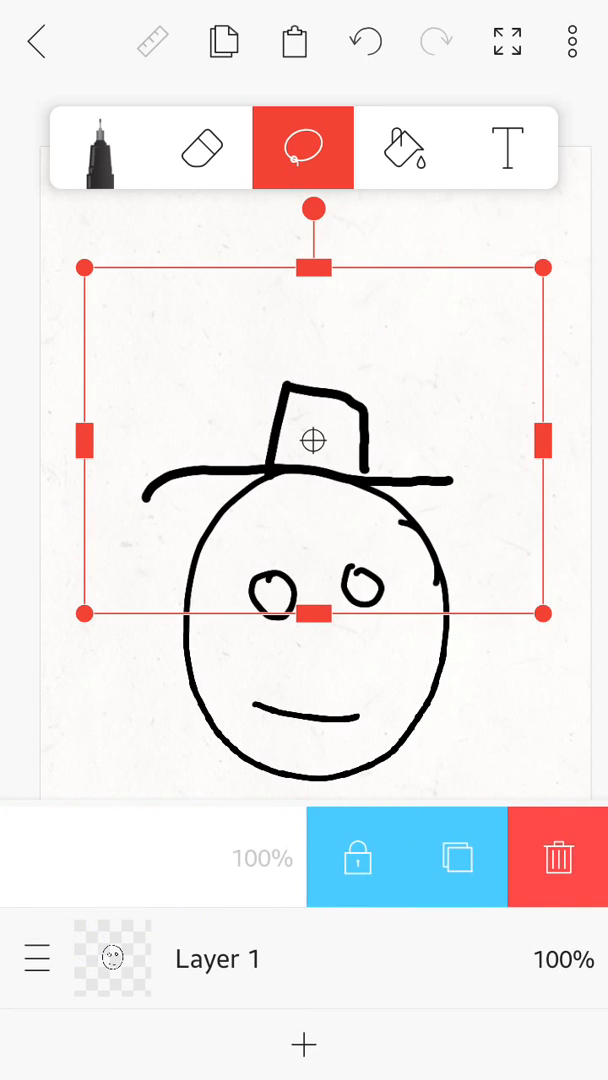
Duplicate the hatless smiley face onto a new frame 2.
{"action": "left_click", "coordinate": [560, 856]}
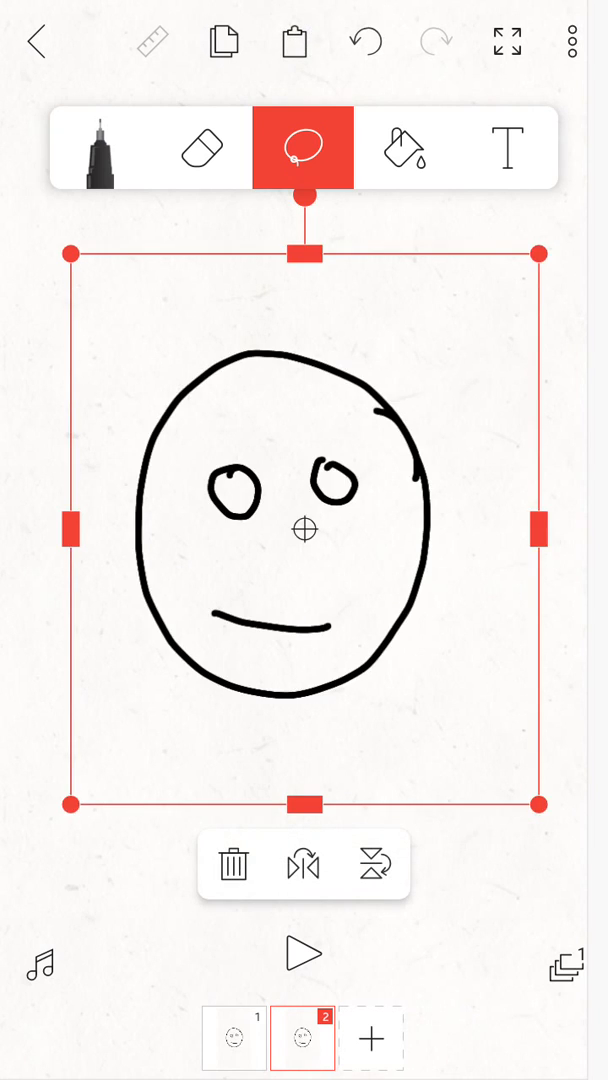
Fill the face interior solid blue and lasso areas around the eye and forehead.
{"action": "left_click", "coordinate": [404, 148]}
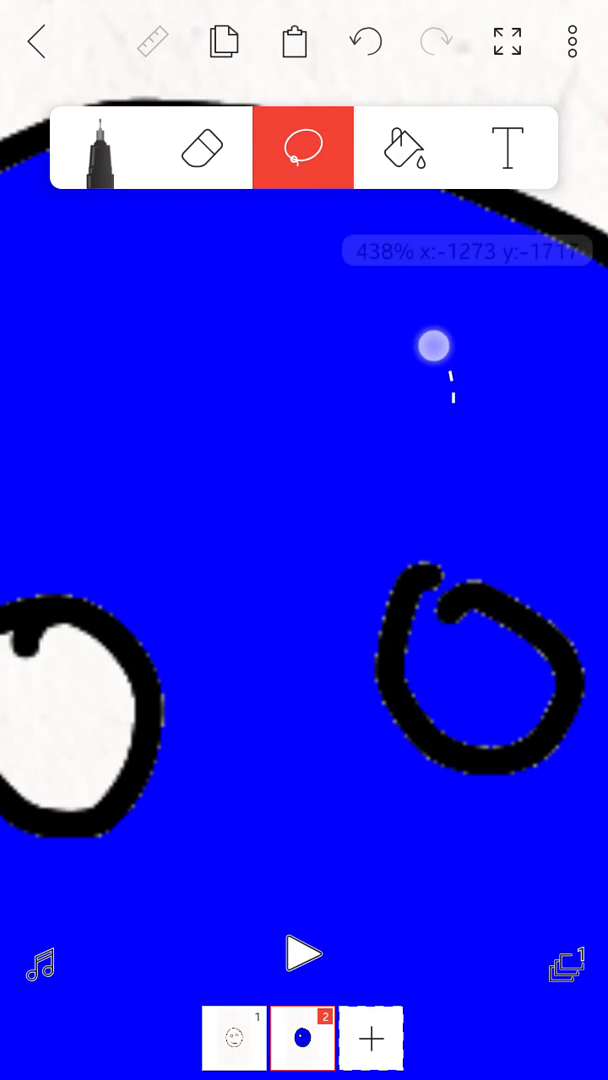
{"action": "left_click_drag", "start_coordinate": [434, 344], "coordinate": [372, 496]}
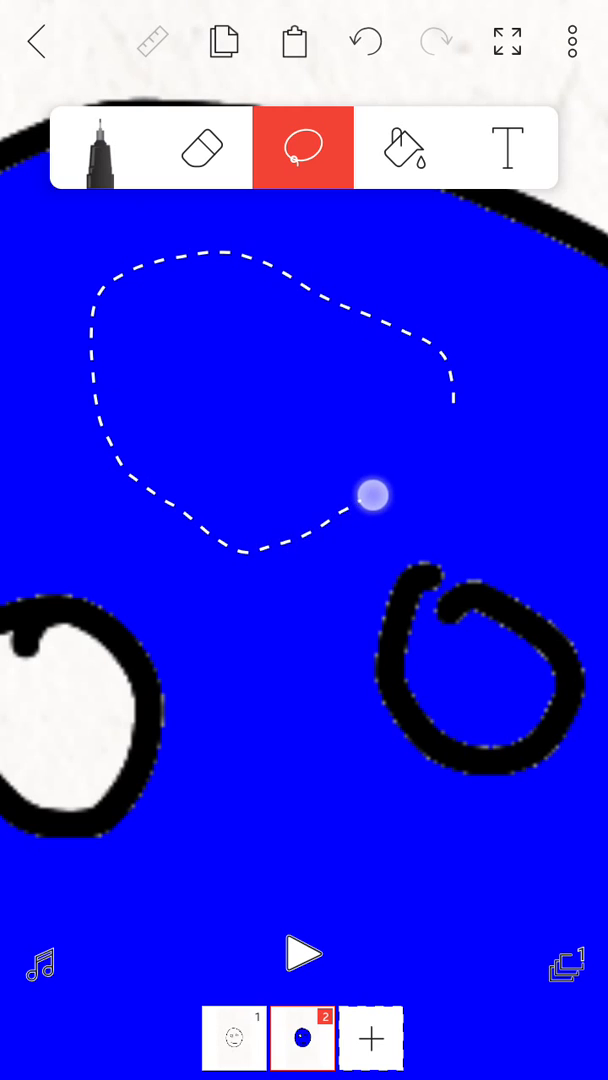
{"action": "left_click", "coordinate": [372, 496]}
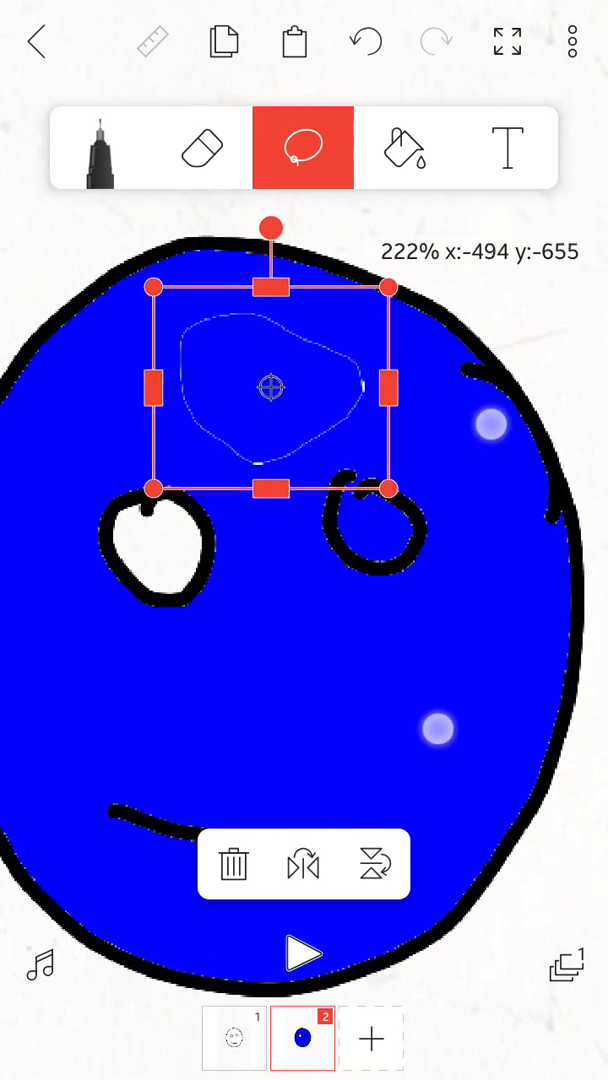
{"action": "left_click_drag", "start_coordinate": [270, 390], "coordinate": [330, 470]}
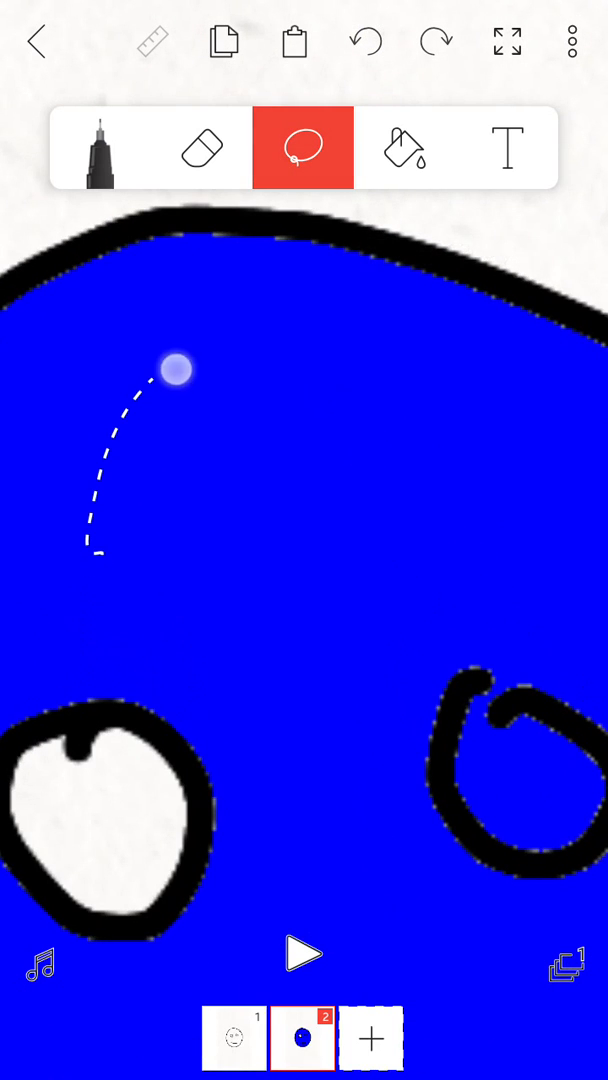
{"action": "left_click_drag", "start_coordinate": [176, 368], "coordinate": [120, 612]}
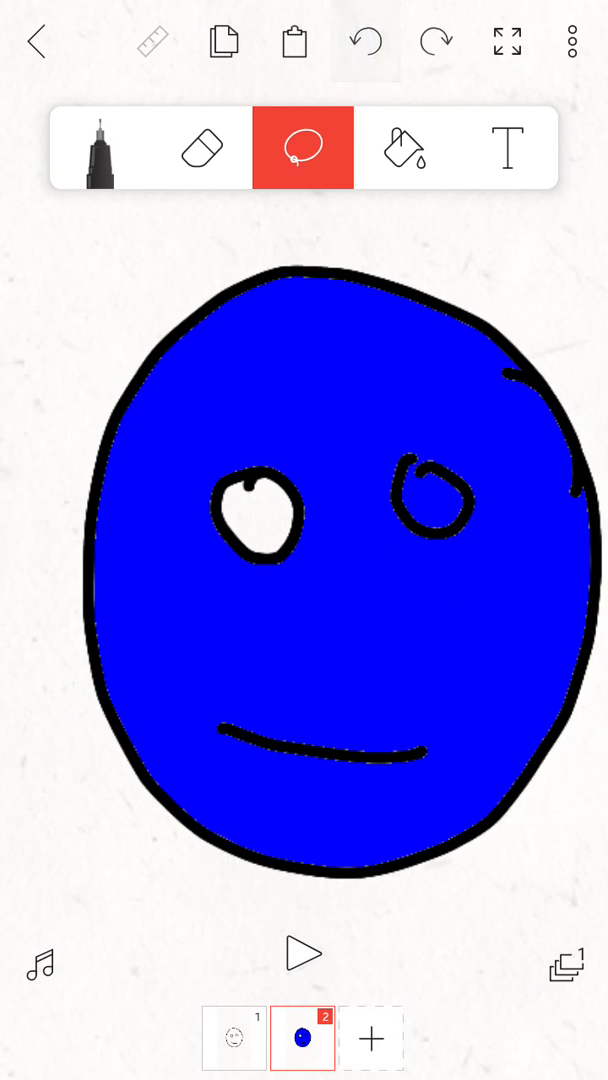
Add a blank frame 3 and insert the text 'Goodbye' with the stray space removed.
{"action": "left_click", "coordinate": [372, 1036]}
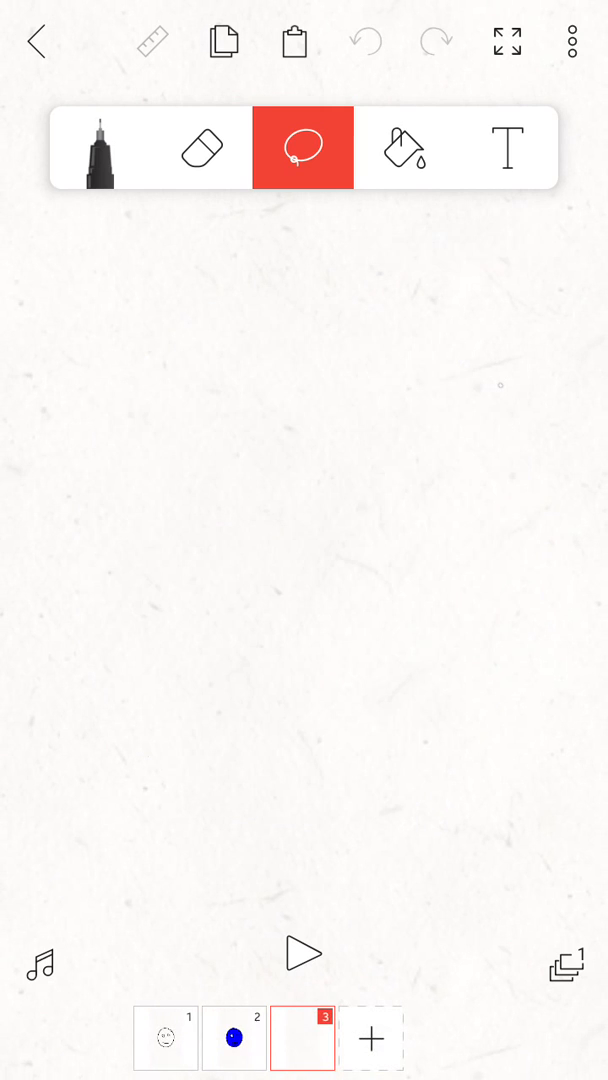
{"action": "left_click", "coordinate": [508, 148]}
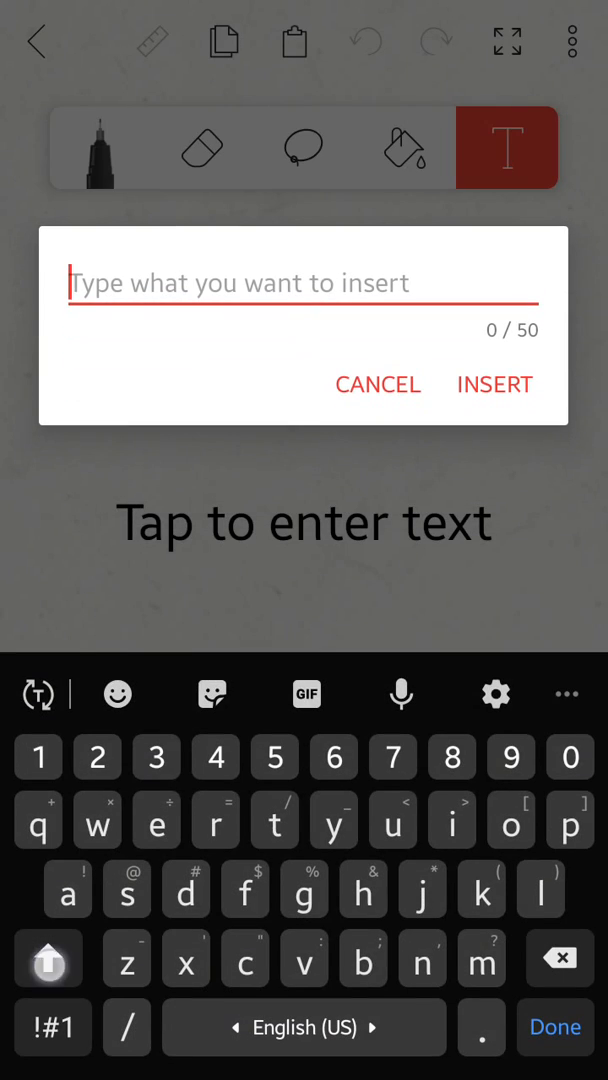
{"action": "type", "text": "Good"}
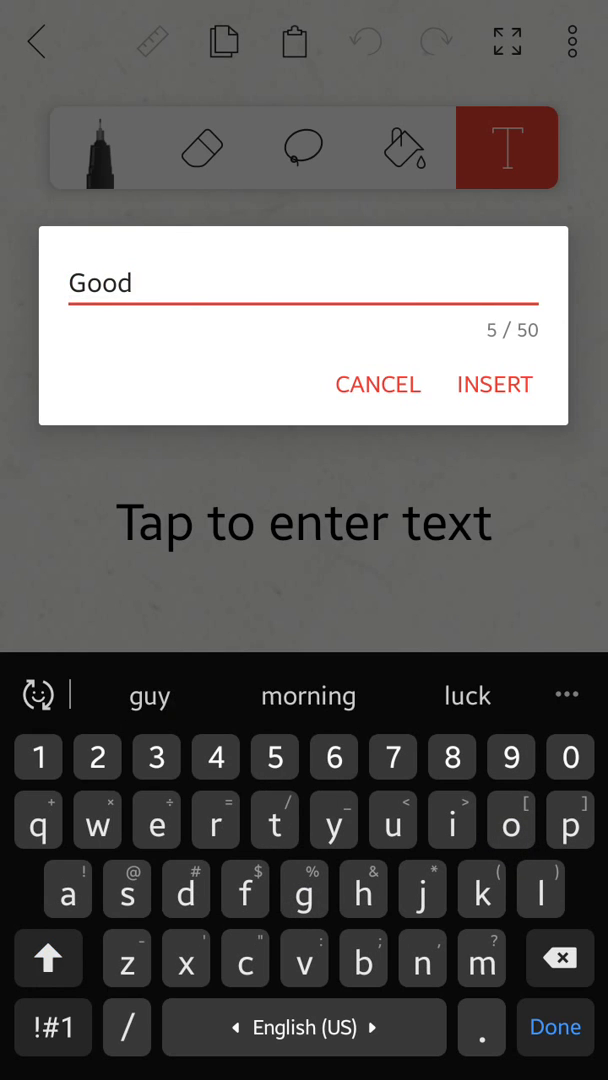
{"action": "type", "text": "b"}
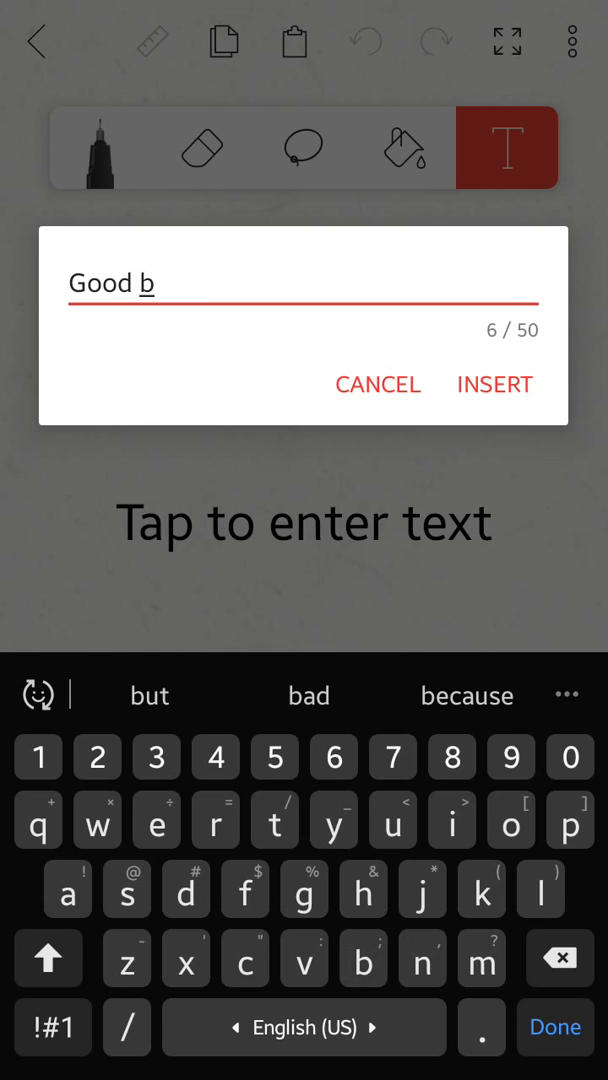
{"action": "type", "text": "ye"}
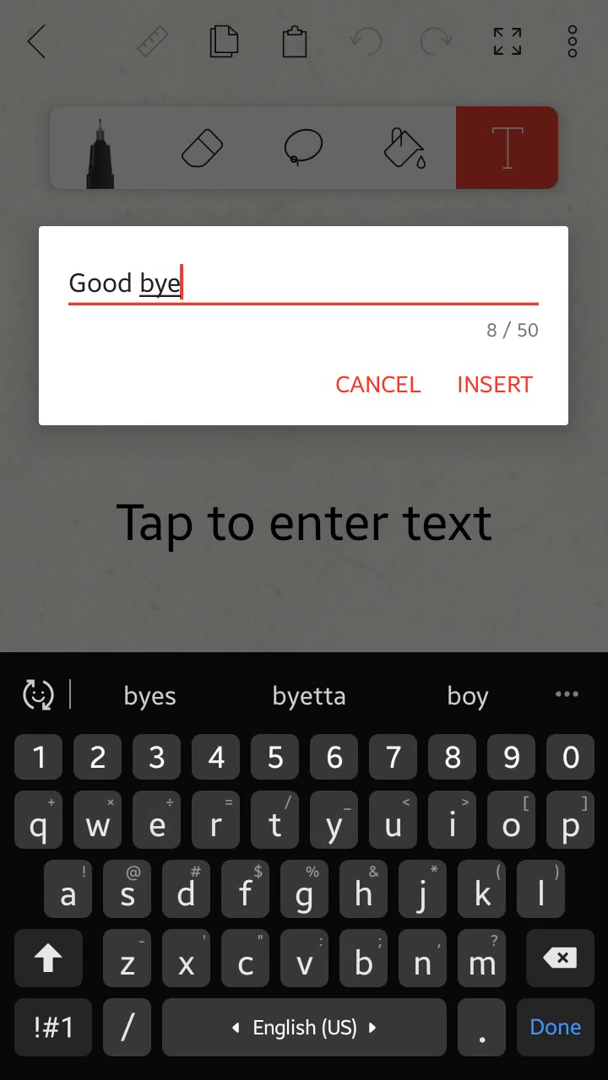
{"action": "left_click", "coordinate": [130, 284]}
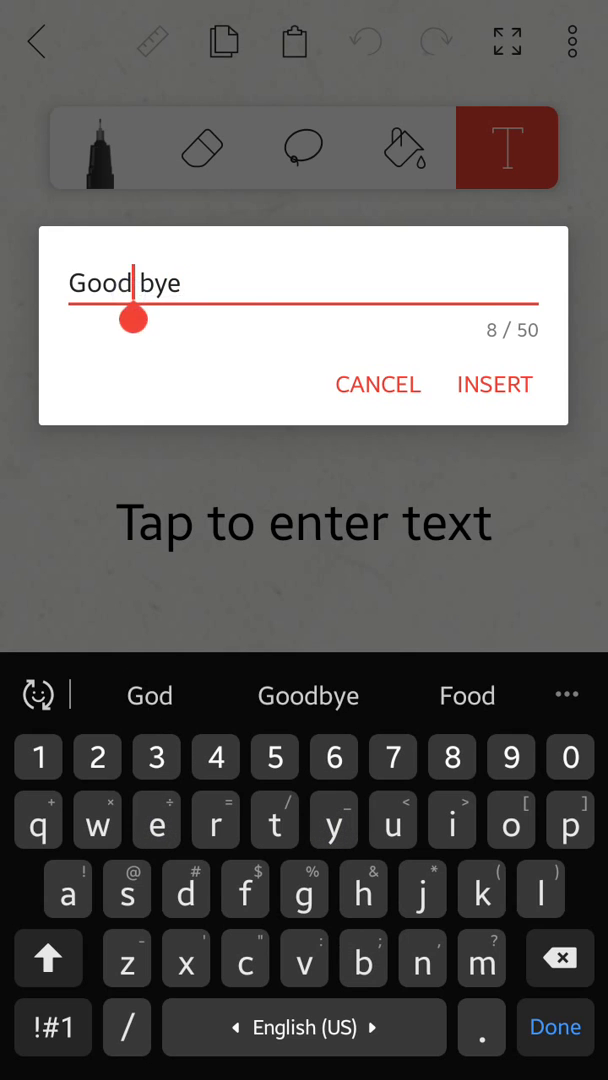
{"action": "left_click", "coordinate": [308, 696]}
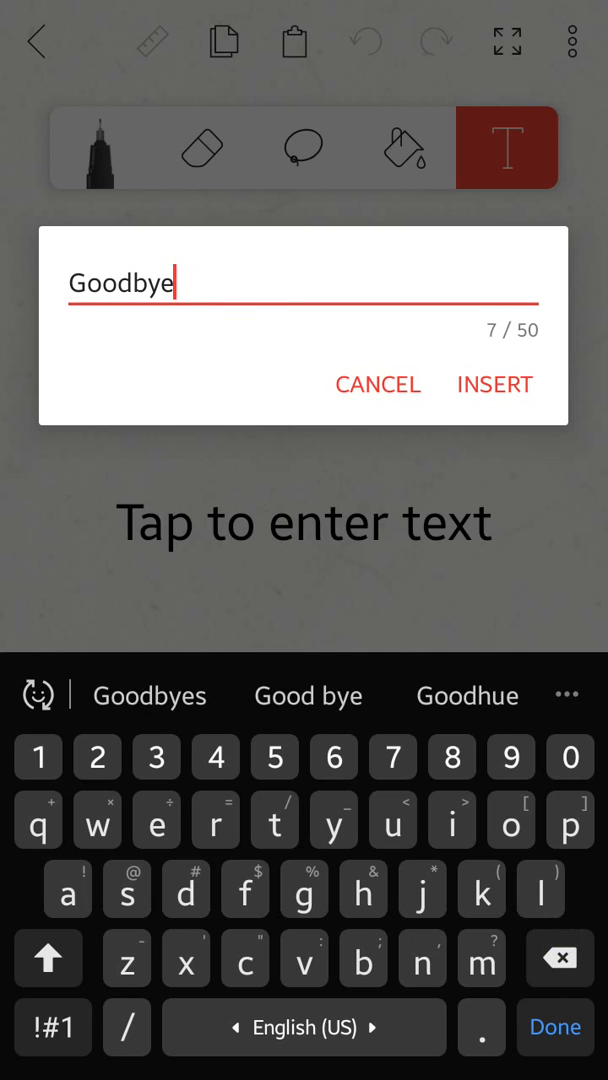
{"action": "left_click", "coordinate": [494, 384]}
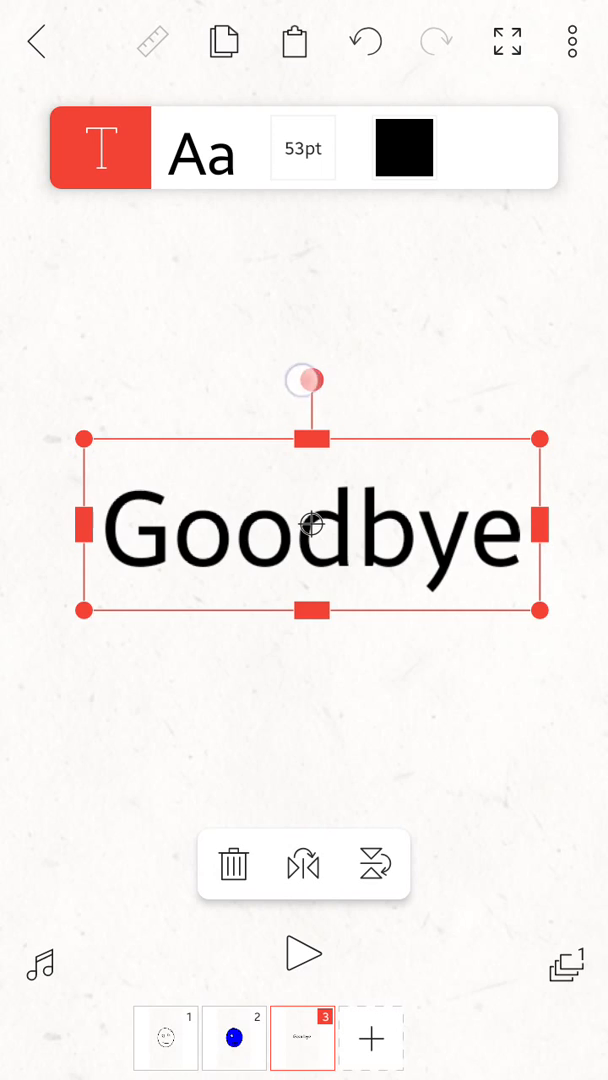
Rotate the Goodbye text clockwise to about 26°, then stop playback back on frame 1.
{"action": "left_click_drag", "start_coordinate": [304, 380], "coordinate": [370, 392]}
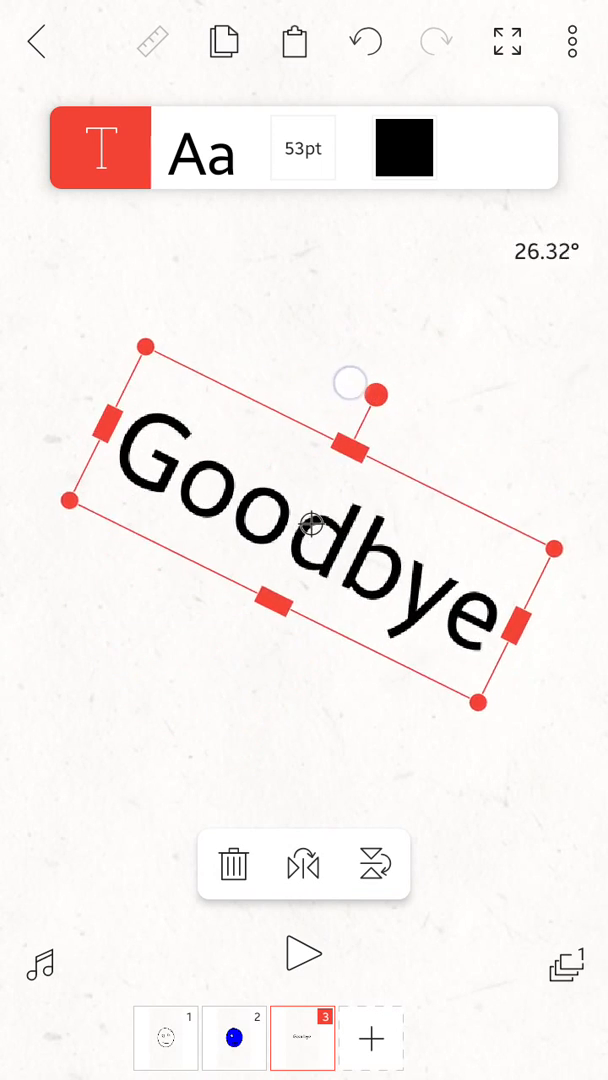
{"action": "left_click_drag", "start_coordinate": [376, 392], "coordinate": [300, 384]}
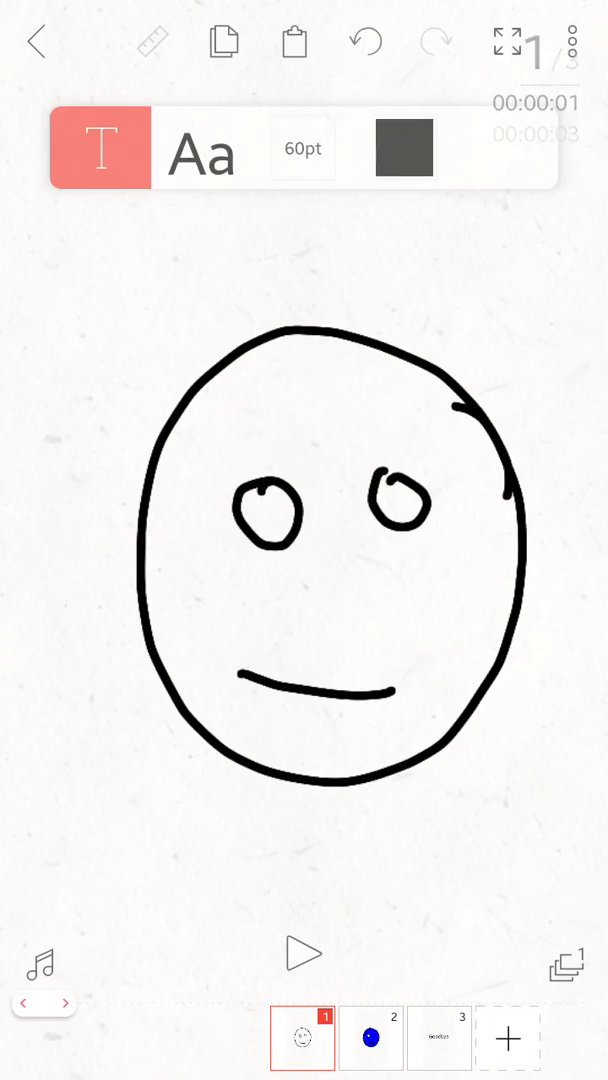
{"action": "left_click", "coordinate": [404, 148]}
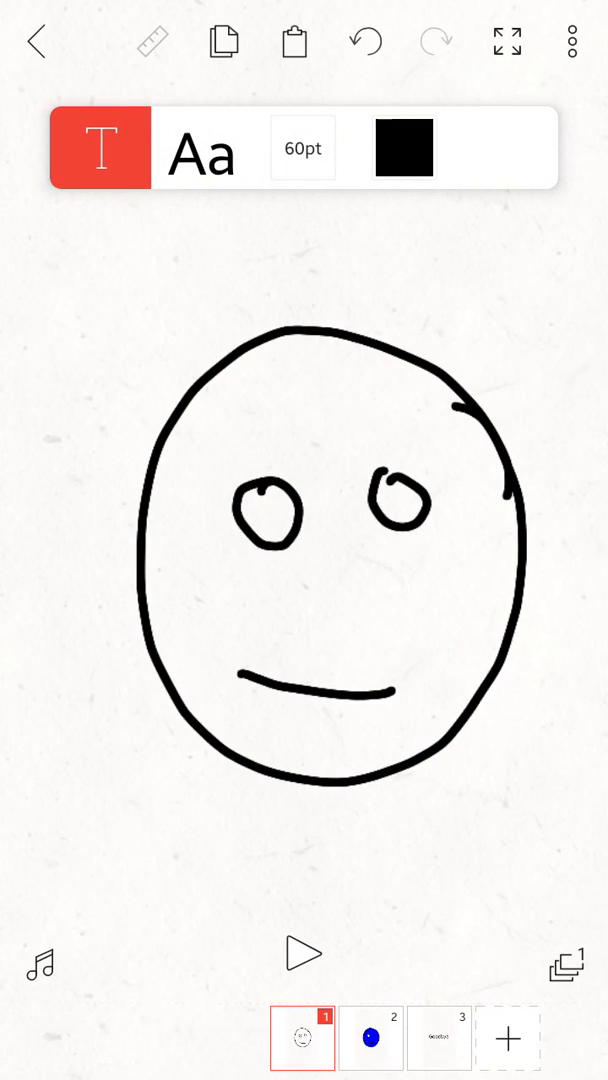